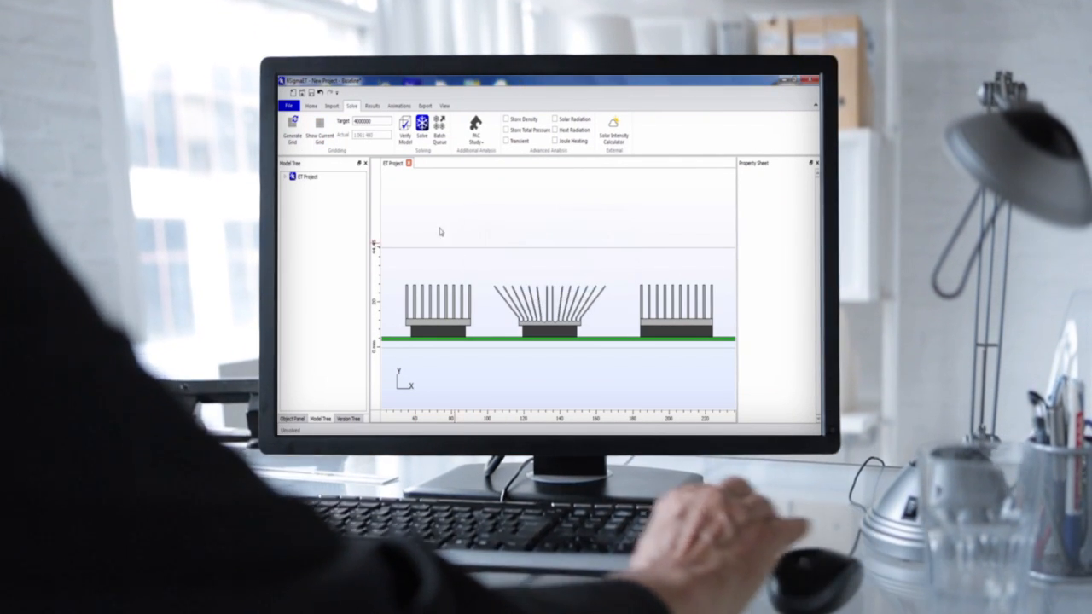
# Display the current computational grid overlaid on the three heat sinks and the board
pyautogui.click(293, 134)
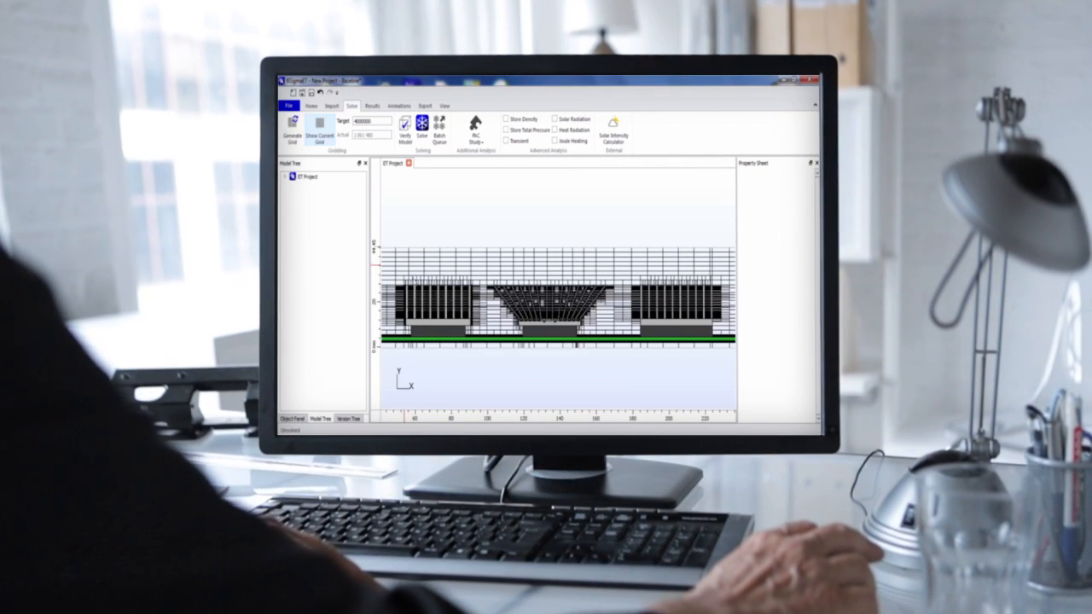